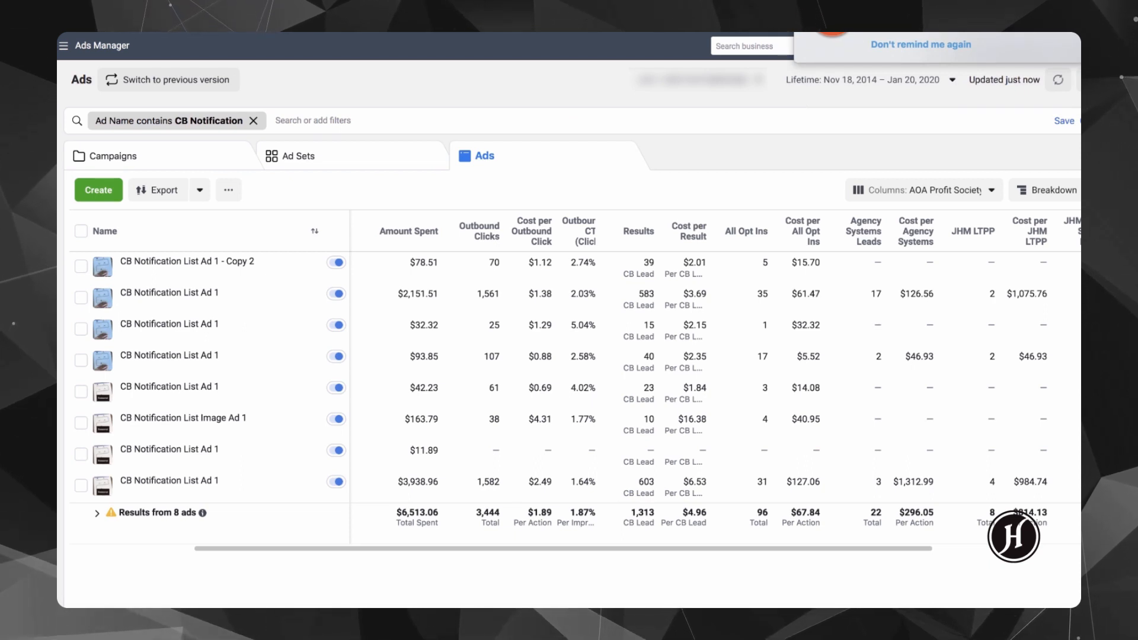
- Check the 'CB Notification List Ad 1 - Copy 2' row in the filtered Ads table
{"action": "left_click", "coordinate": [921, 44]}
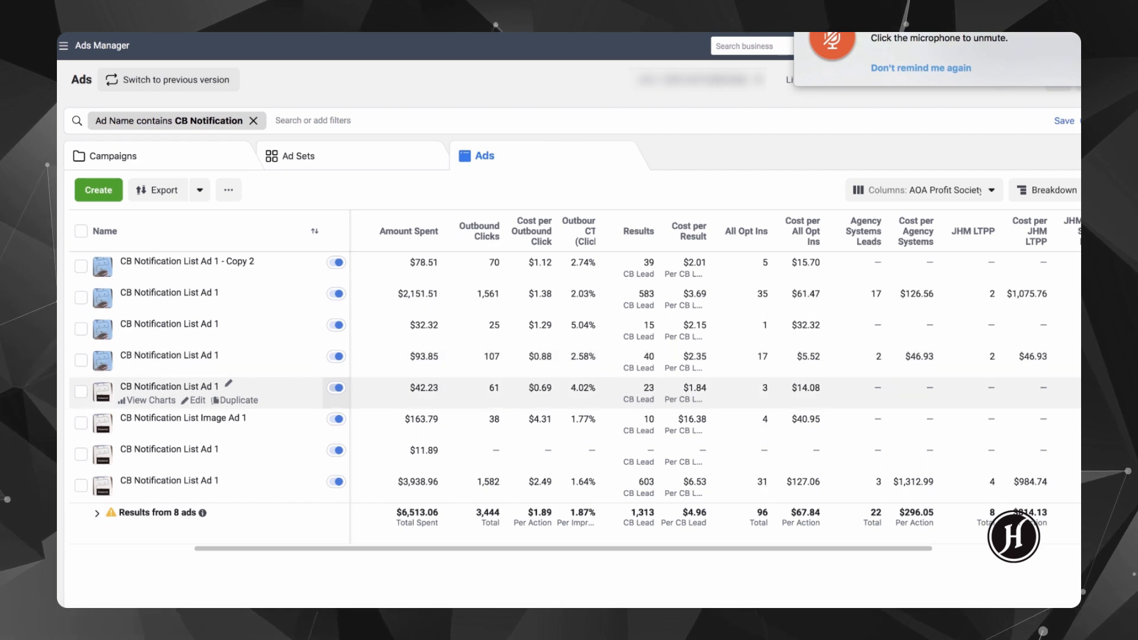
{"action": "left_click", "coordinate": [920, 68]}
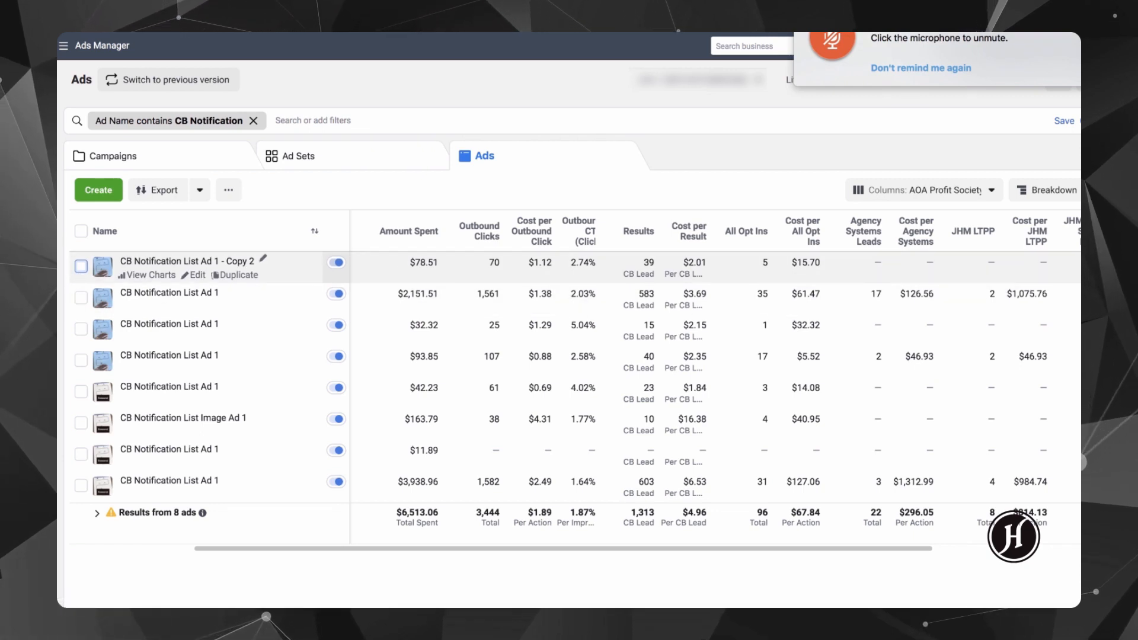
{"action": "left_click", "coordinate": [80, 266]}
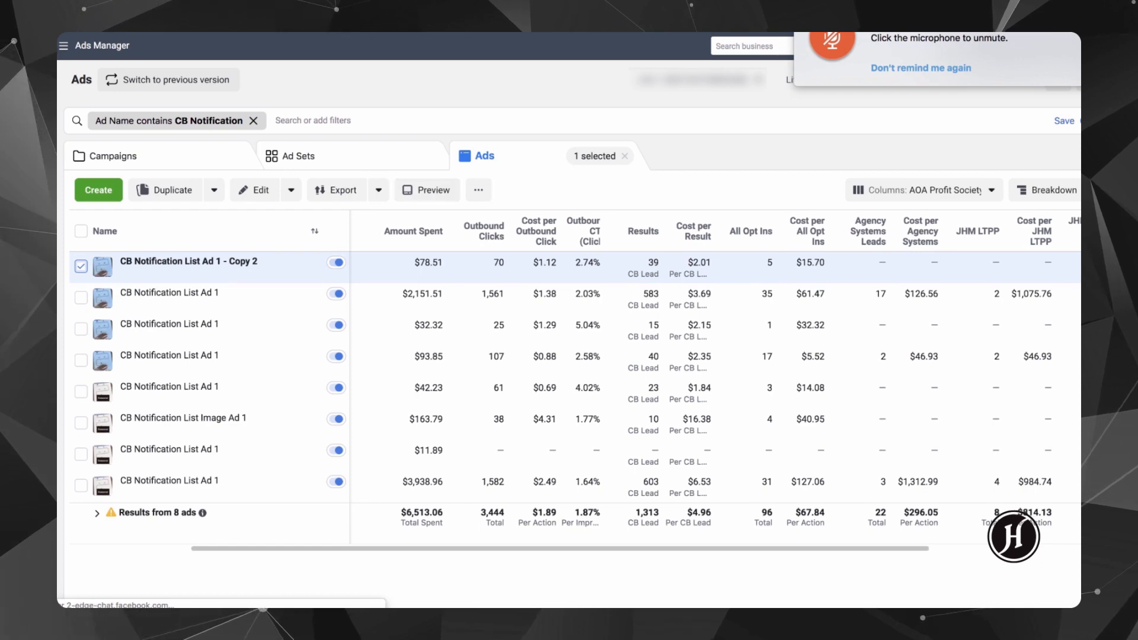
{"action": "left_click", "coordinate": [427, 190]}
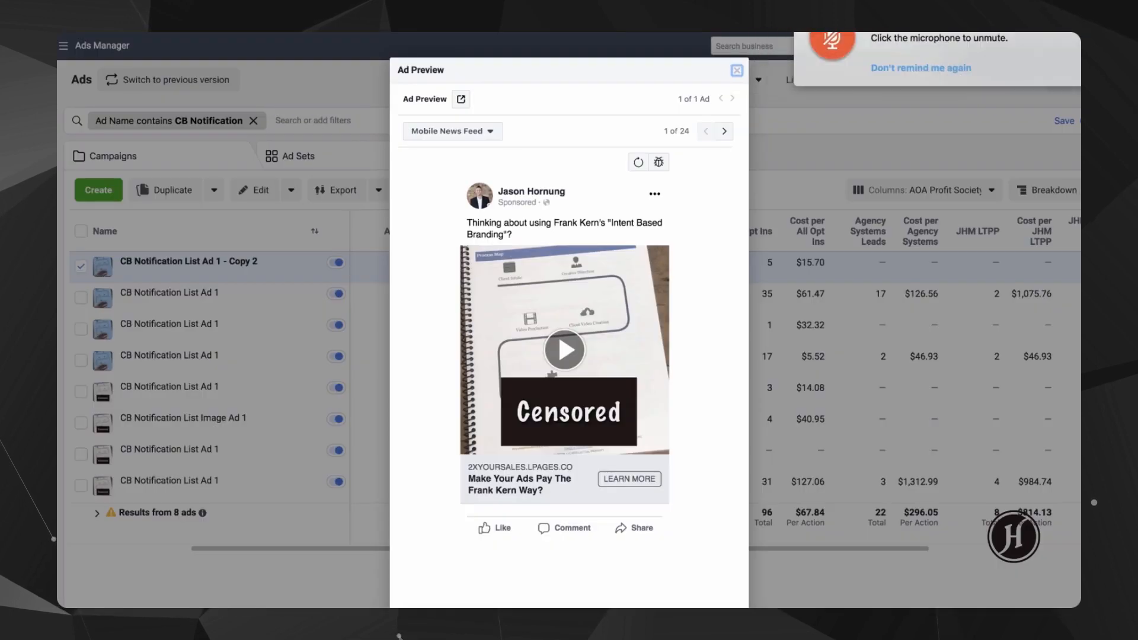
{"action": "left_click", "coordinate": [737, 70]}
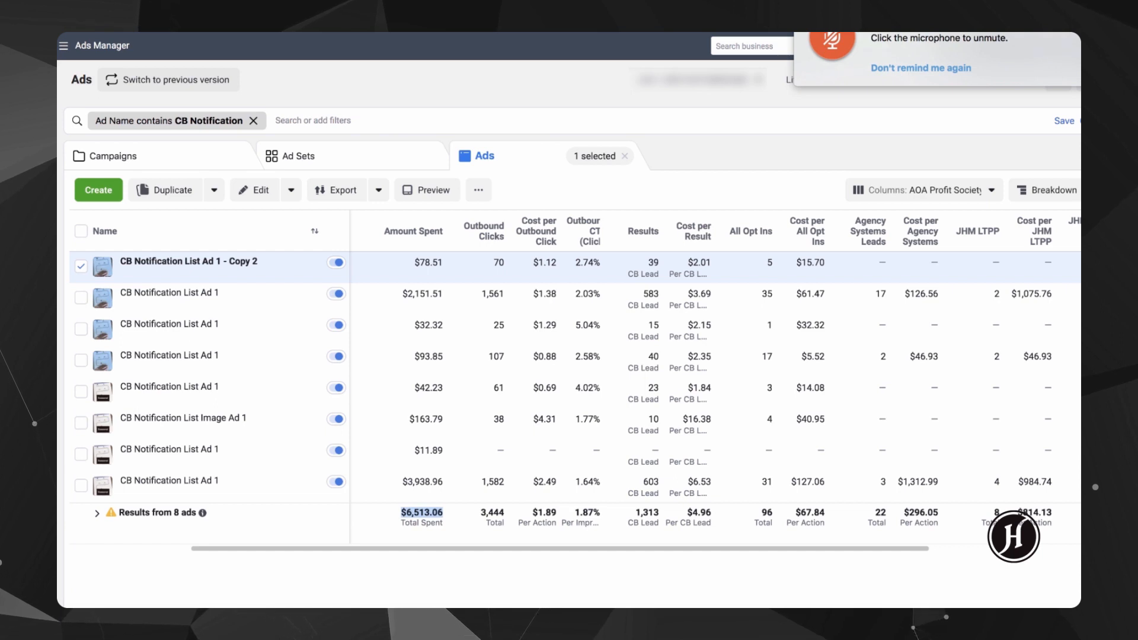
- Scroll the table right to show Step #1 Strategy Session and cost columns with totals of 23 sessions
{"action": "left_click", "coordinate": [645, 512]}
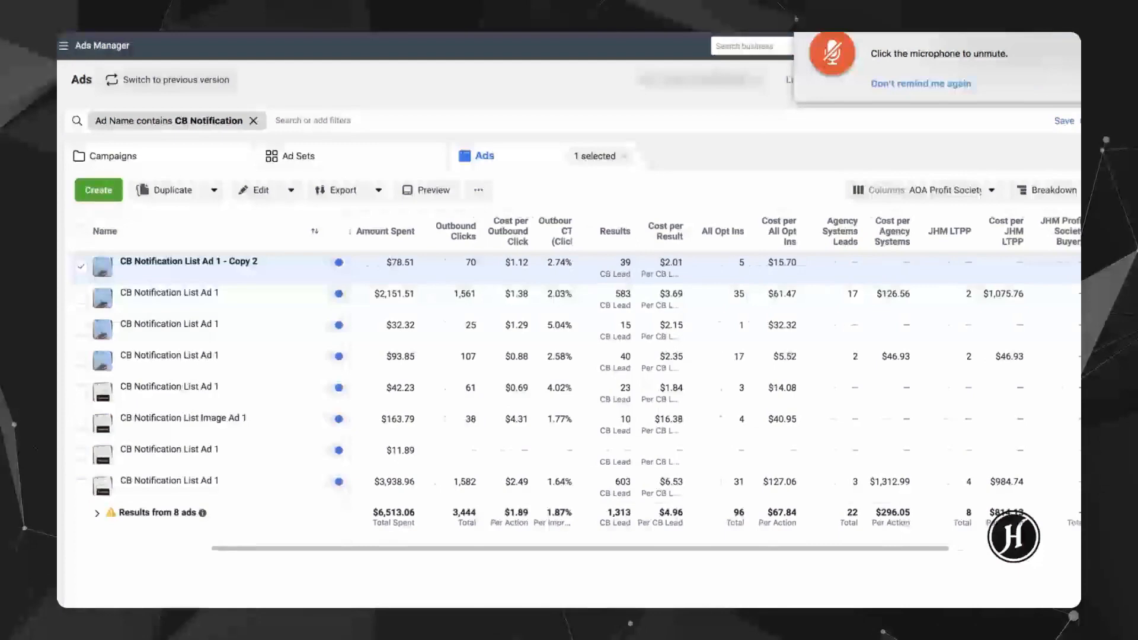
{"action": "scroll", "scroll_direction": "right", "scroll_amount": 3}
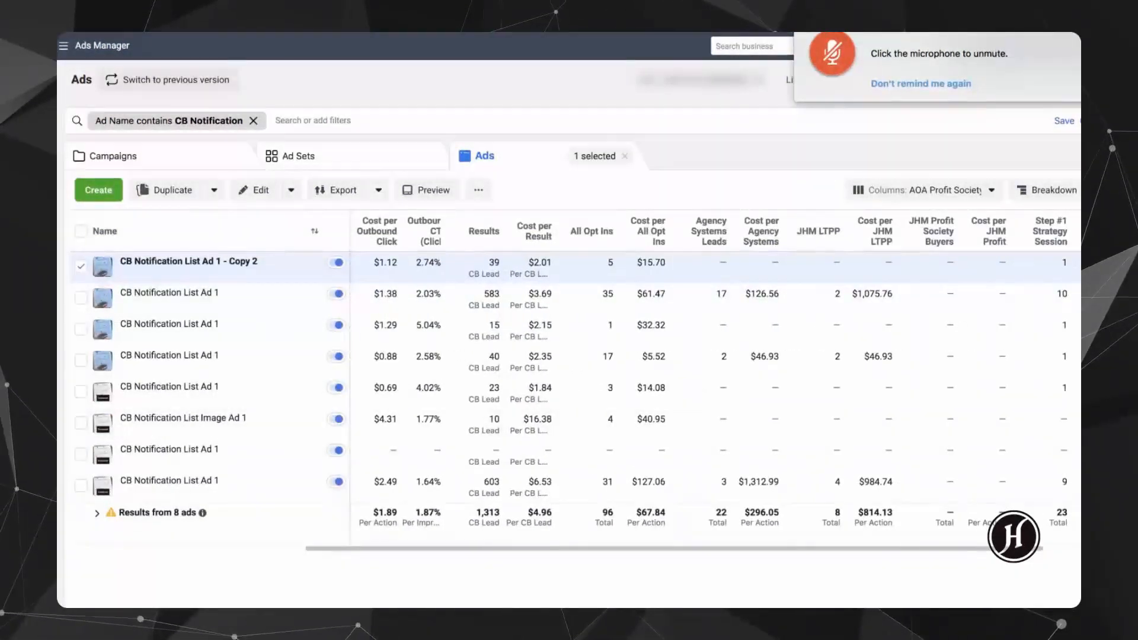
{"action": "scroll", "scroll_direction": "right", "scroll_amount": 3}
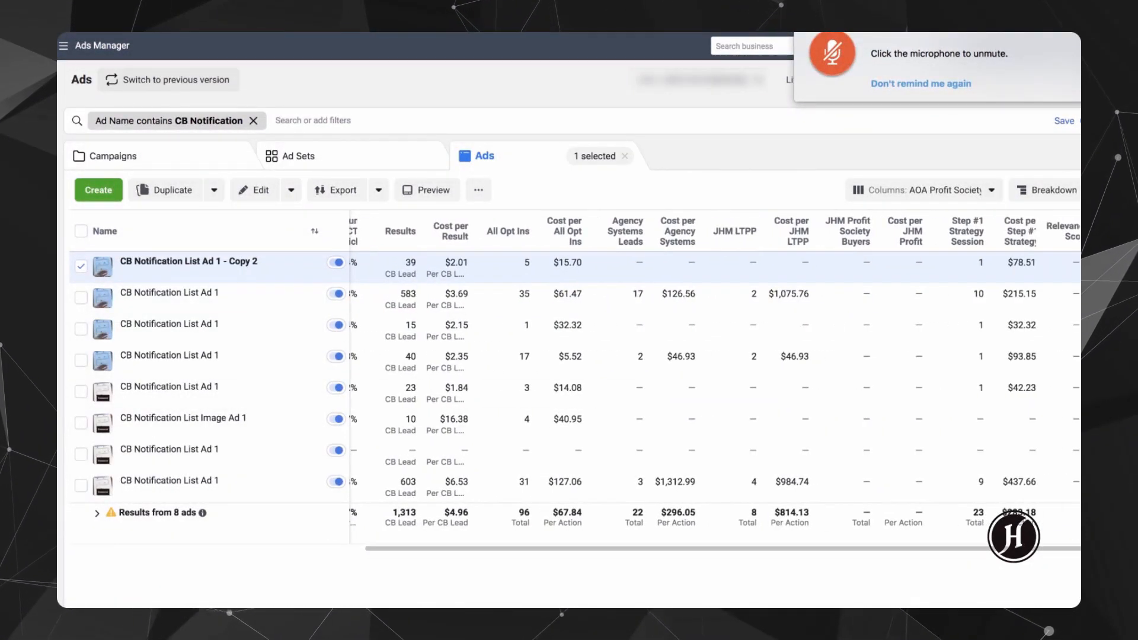
{"action": "mouse_move", "coordinate": [167, 480]}
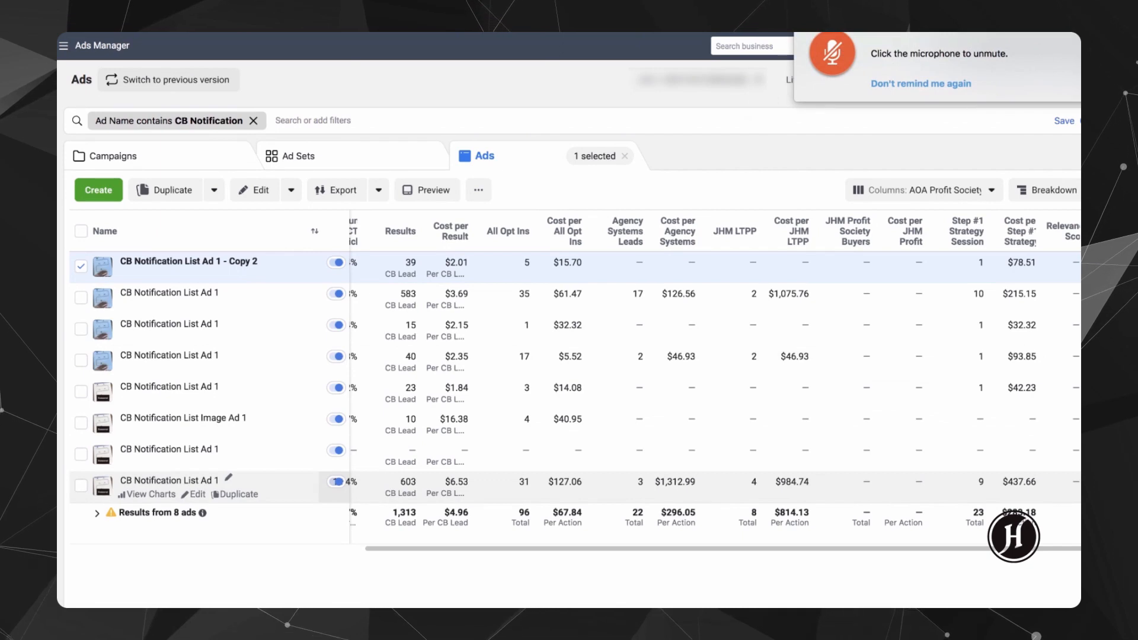